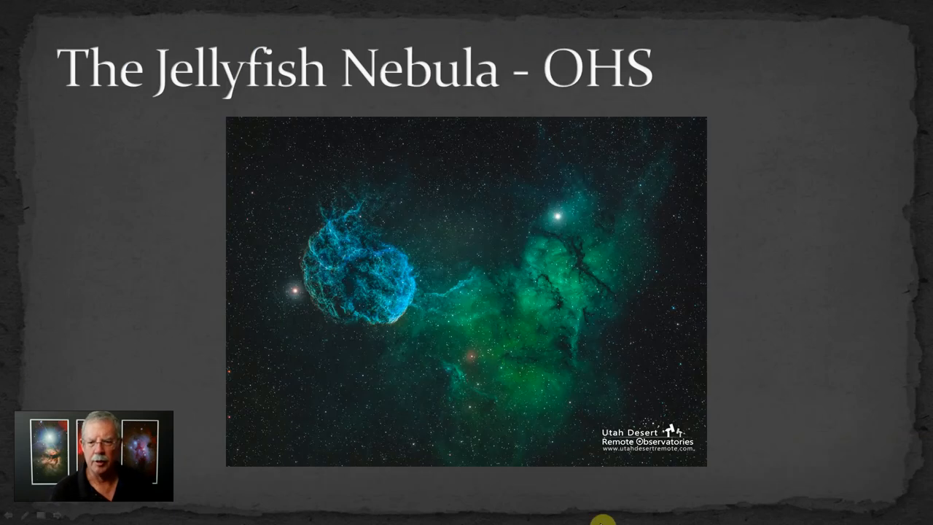
{"action": "mouse_move", "coordinate": [737, 348]}
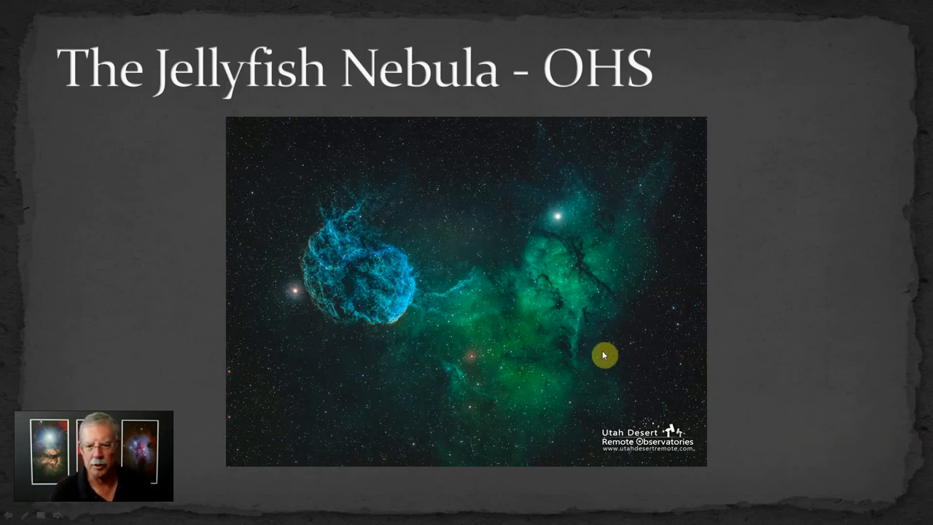
{"action": "mouse_move", "coordinate": [553, 114]}
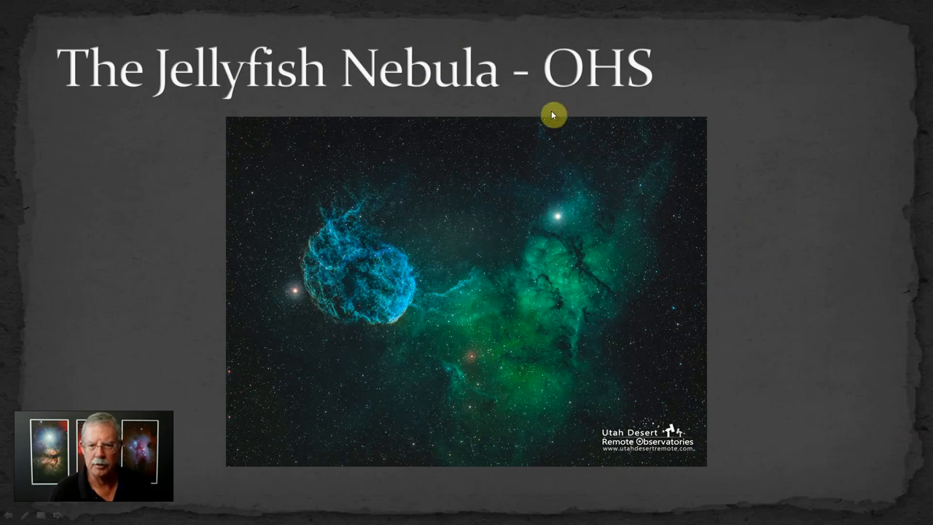
{"action": "mouse_move", "coordinate": [669, 100]}
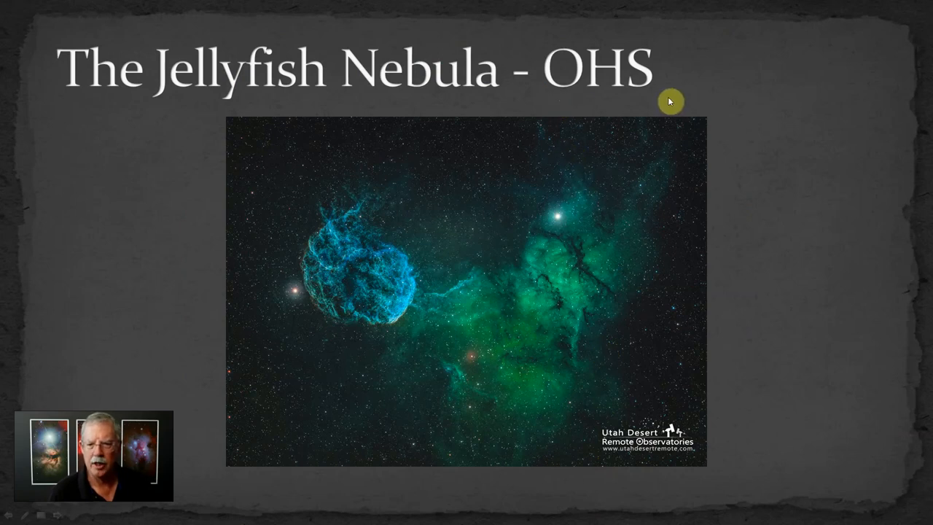
{"action": "mouse_move", "coordinate": [599, 95]}
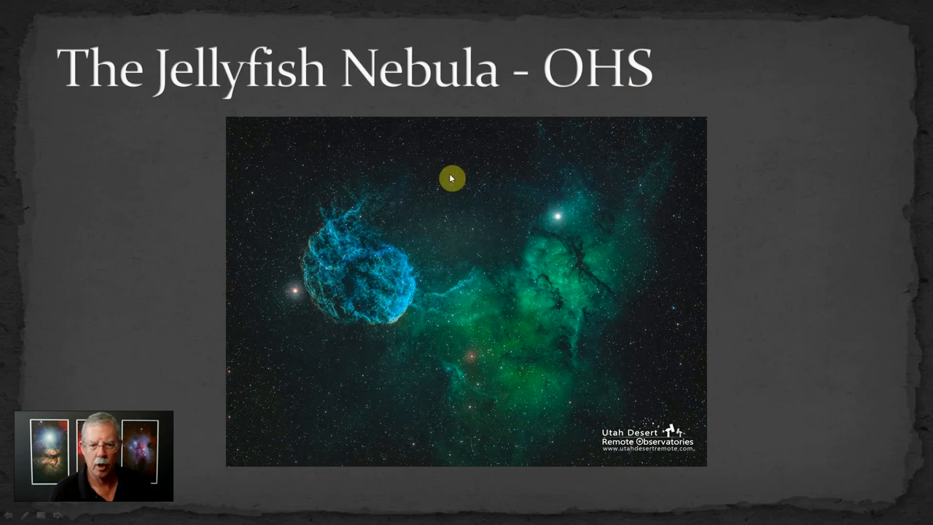
{"action": "mouse_move", "coordinate": [355, 266]}
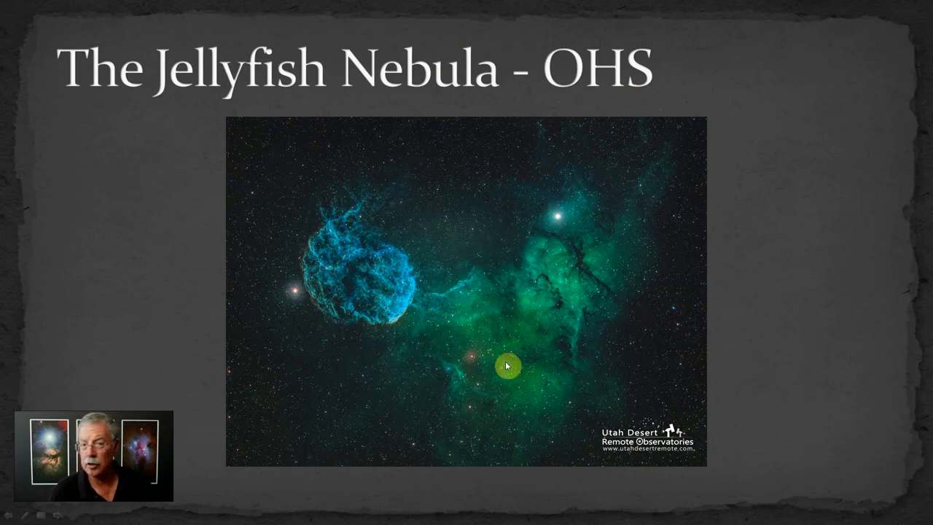
{"action": "mouse_move", "coordinate": [518, 329]}
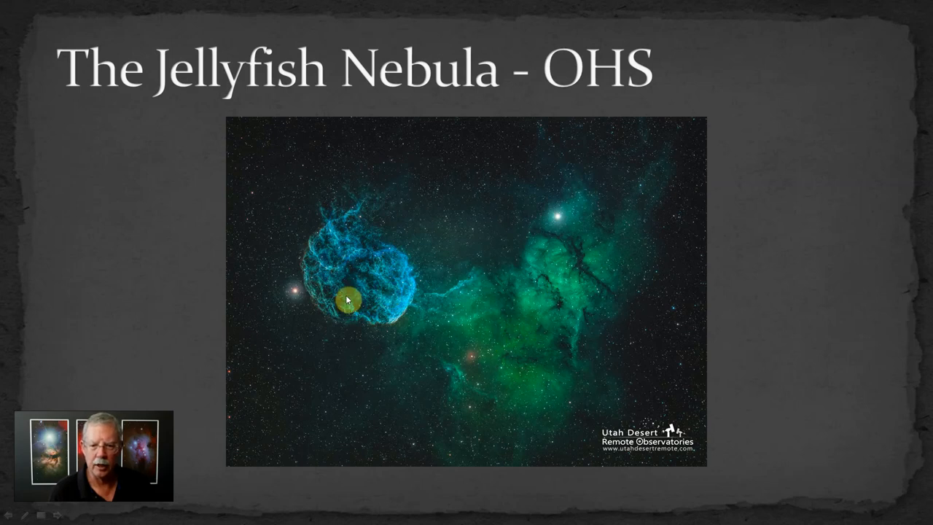
{"action": "mouse_move", "coordinate": [355, 226]}
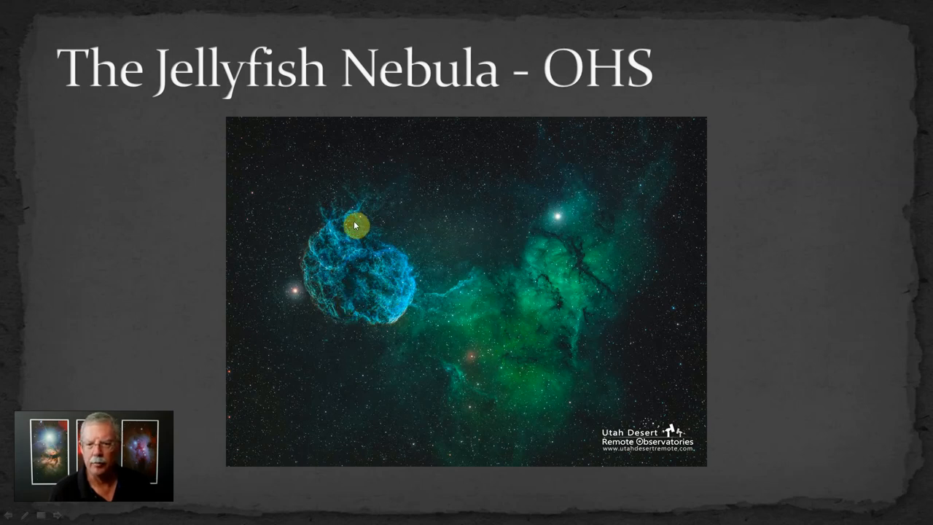
{"action": "mouse_move", "coordinate": [361, 222]}
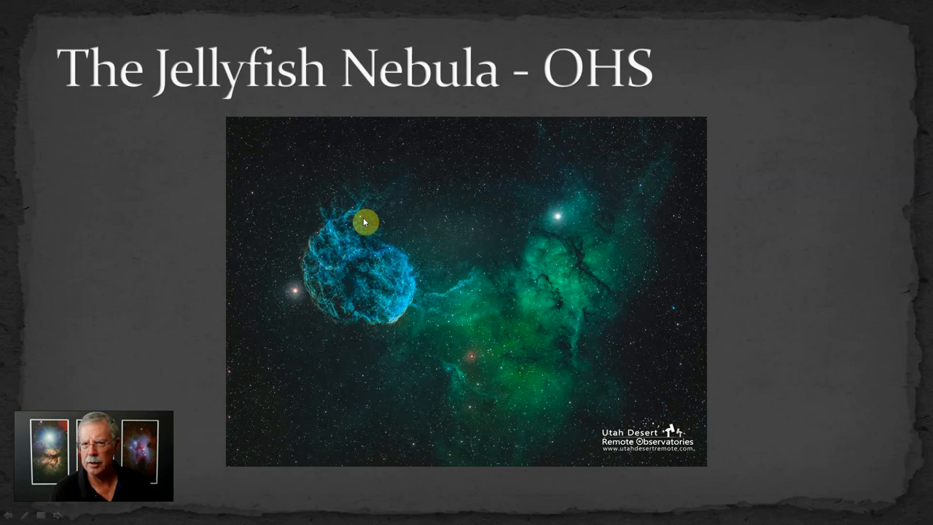
{"action": "mouse_move", "coordinate": [510, 244]}
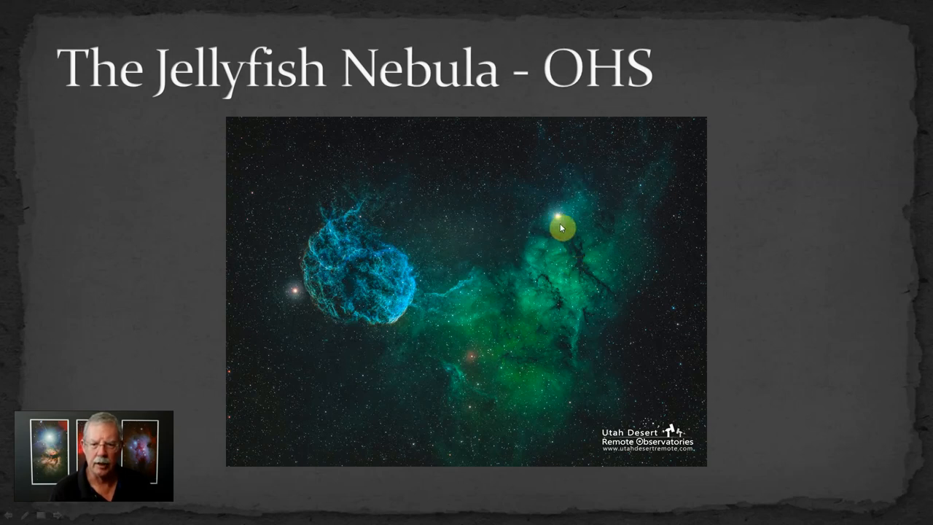
{"action": "mouse_move", "coordinate": [554, 254]}
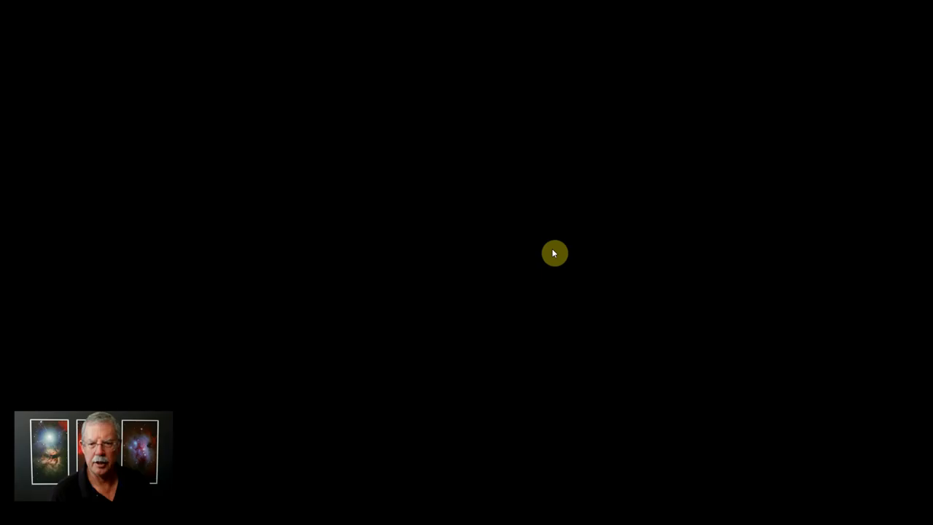
{"action": "mouse_move", "coordinate": [505, 264]}
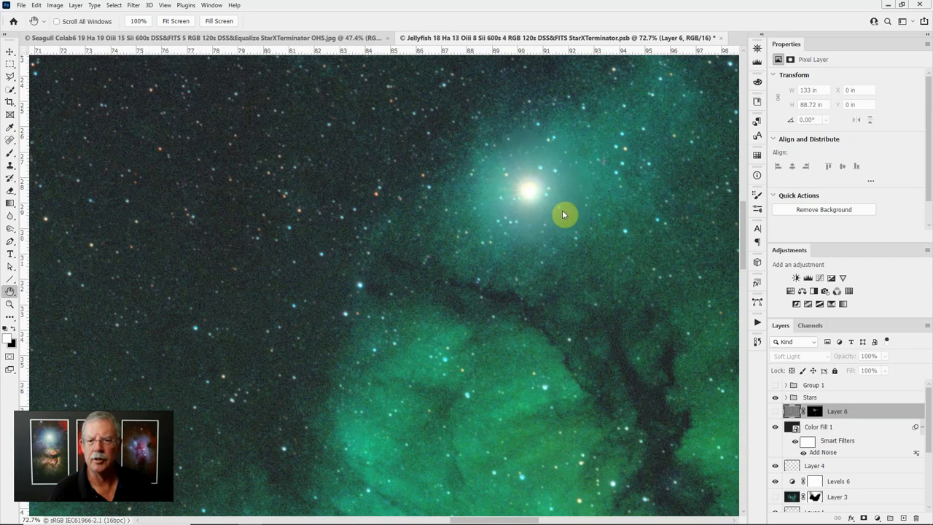
{"action": "mouse_move", "coordinate": [831, 362]}
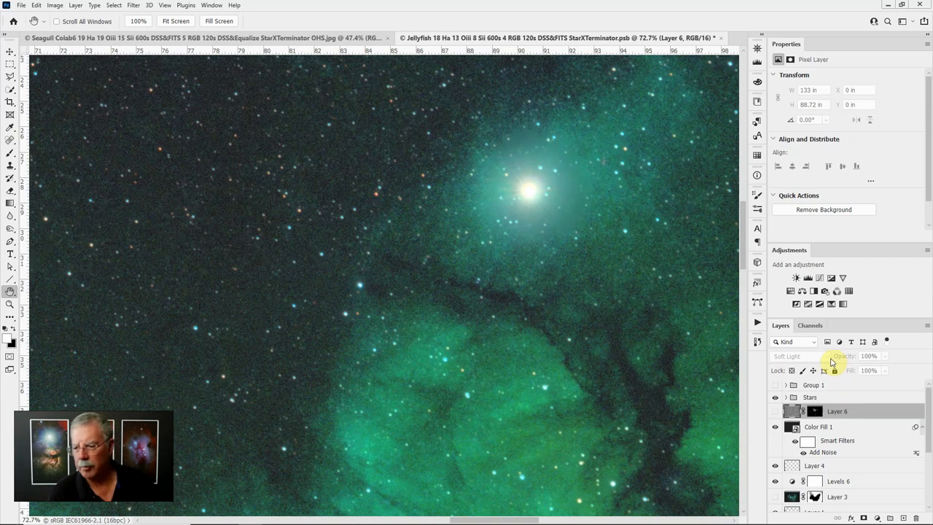
Step: Scroll through the Layers panel of the Jellyfish Nebula working file
{"action": "scroll", "scroll_direction": "down", "scroll_amount": 3}
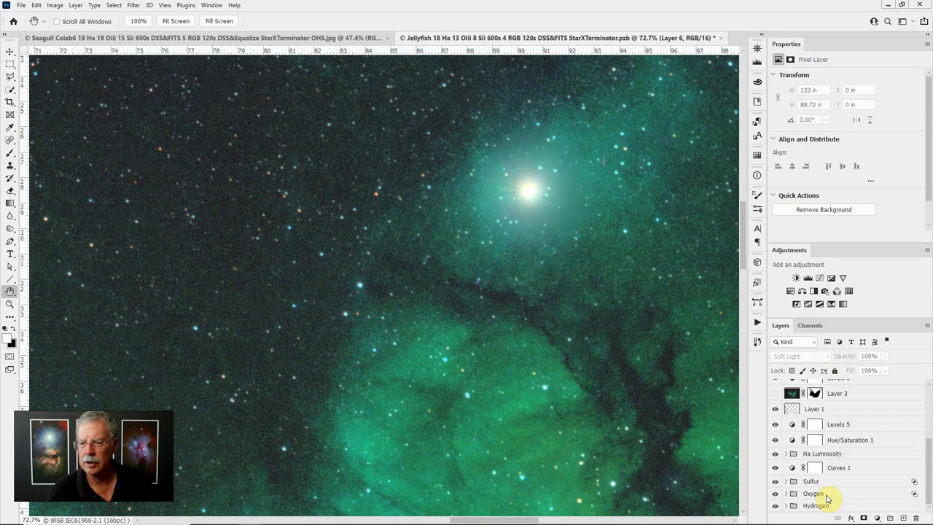
{"action": "mouse_move", "coordinate": [831, 487]}
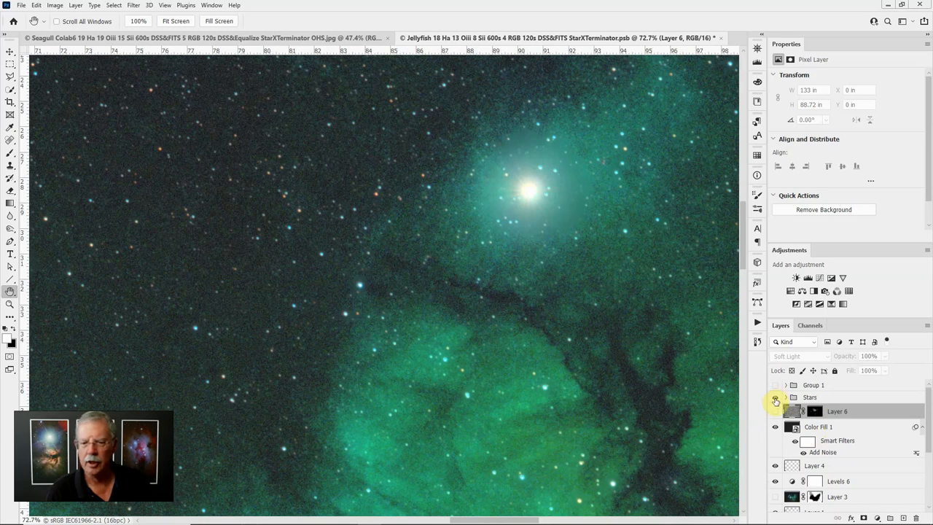
{"action": "mouse_move", "coordinate": [776, 411]}
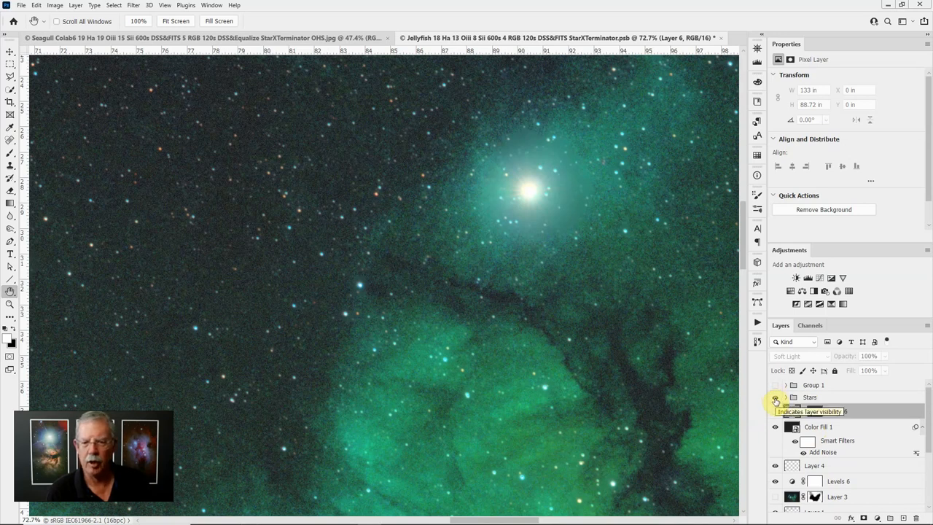
Step: Hide the Stars layer so only the starless green nebula and its pale smudge show
{"action": "left_click", "coordinate": [774, 400]}
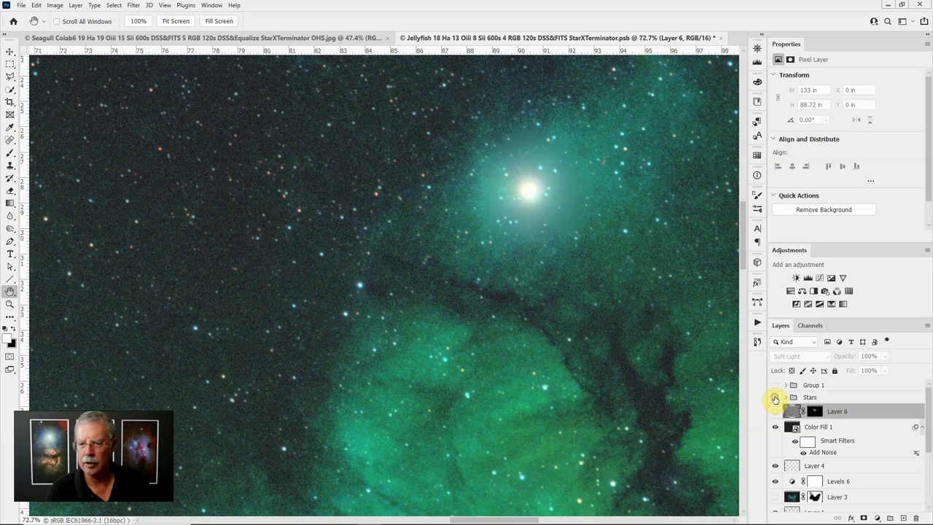
{"action": "left_click", "coordinate": [774, 397]}
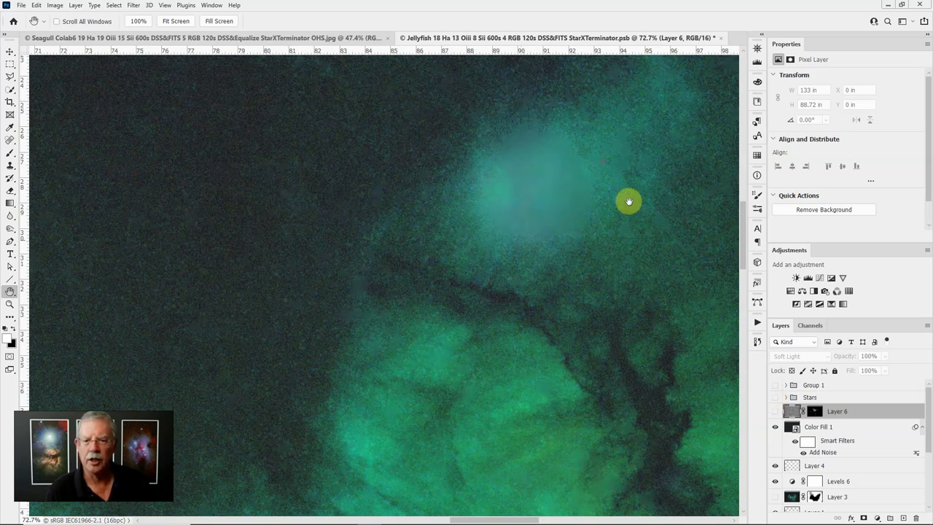
{"action": "mouse_move", "coordinate": [525, 224]}
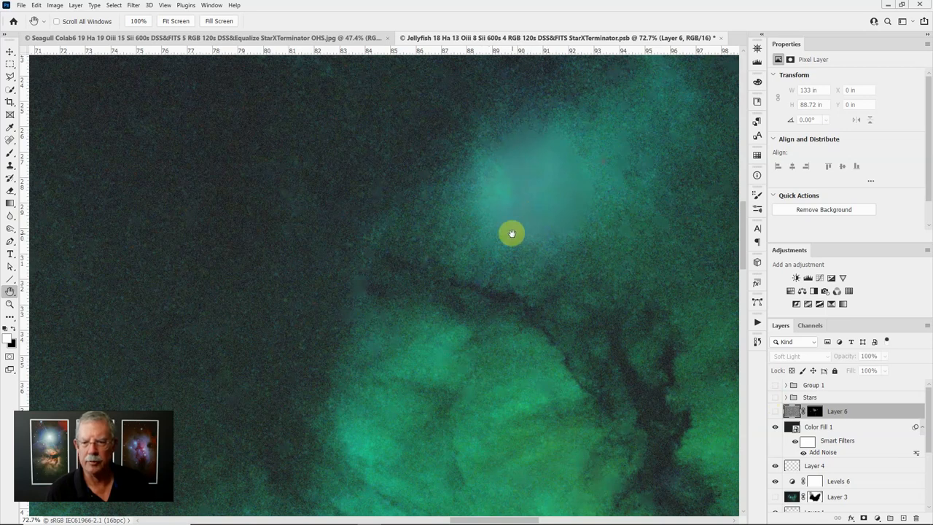
{"action": "mouse_move", "coordinate": [532, 152]}
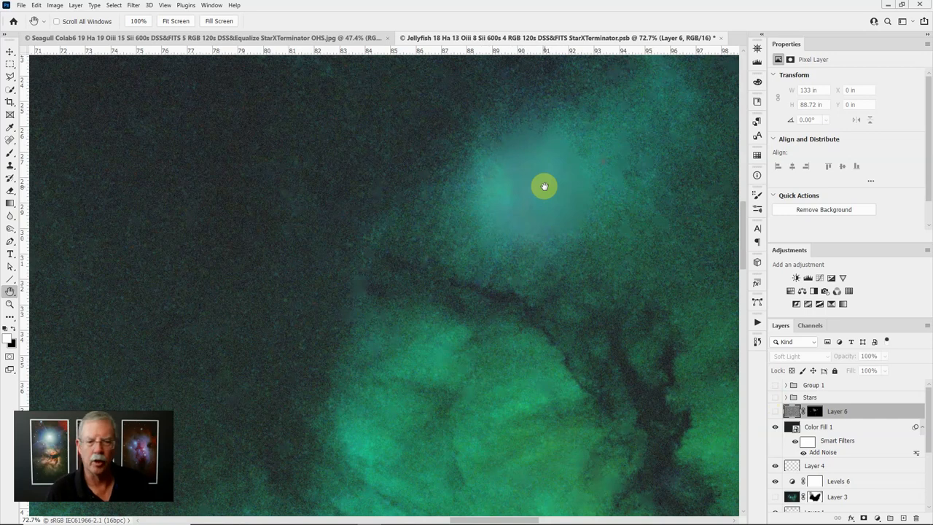
{"action": "mouse_move", "coordinate": [530, 223]}
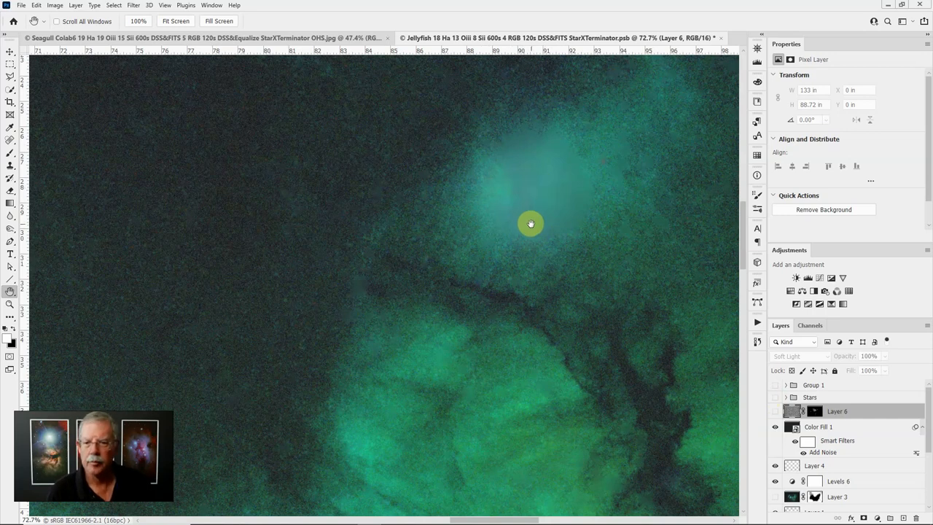
{"action": "mouse_move", "coordinate": [538, 220]}
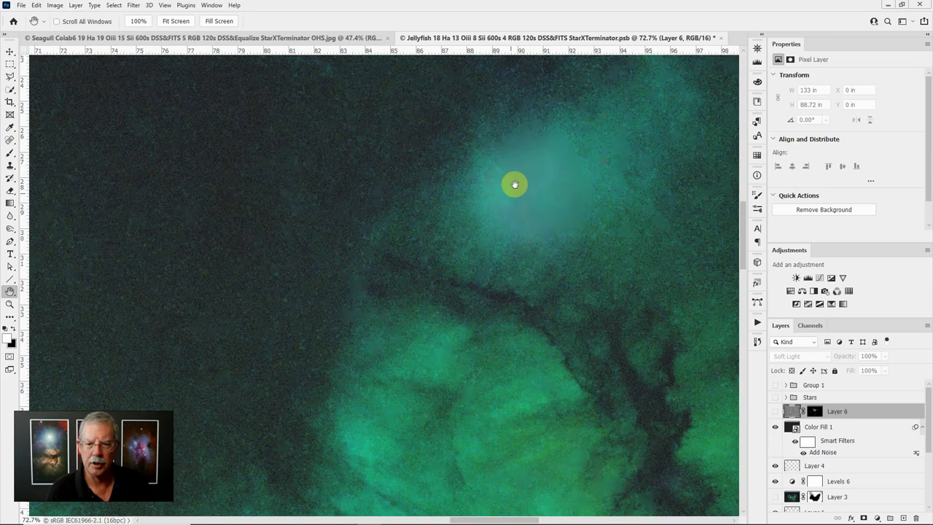
{"action": "mouse_move", "coordinate": [551, 152]}
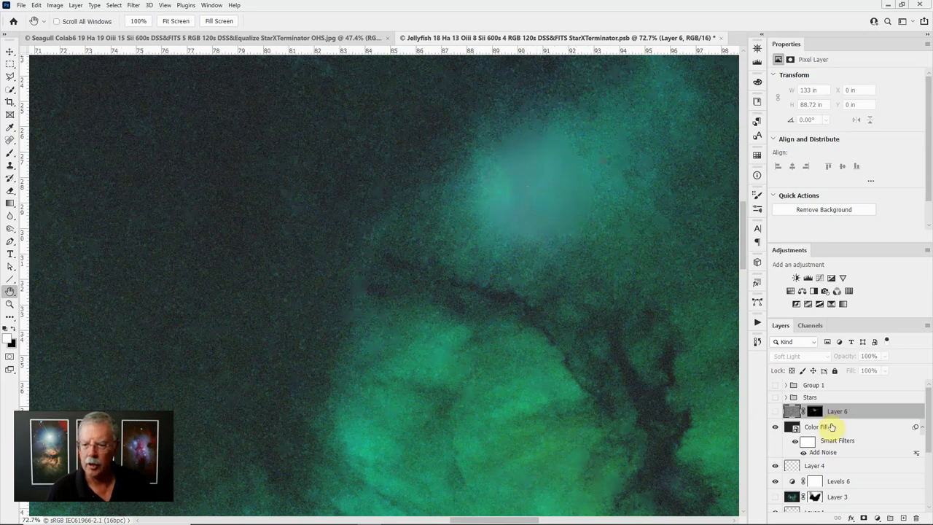
Step: Add a new layer above Color Fill 1 and fill it with 50% gray
{"action": "left_click", "coordinate": [824, 427]}
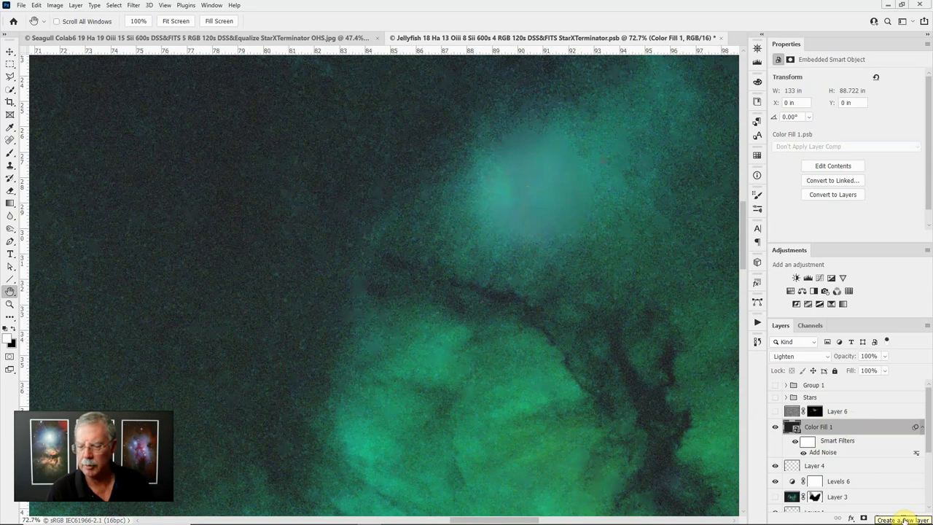
{"action": "left_click", "coordinate": [887, 519]}
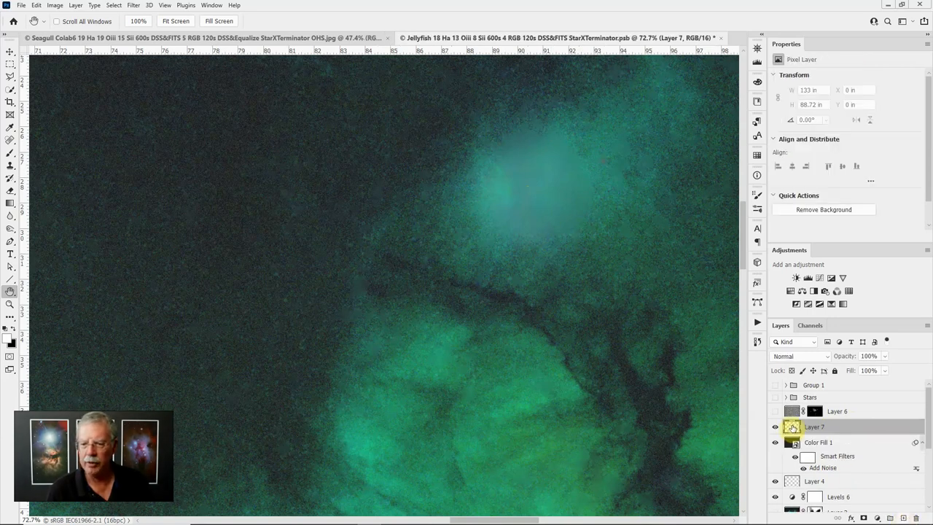
{"action": "mouse_move", "coordinate": [791, 427]}
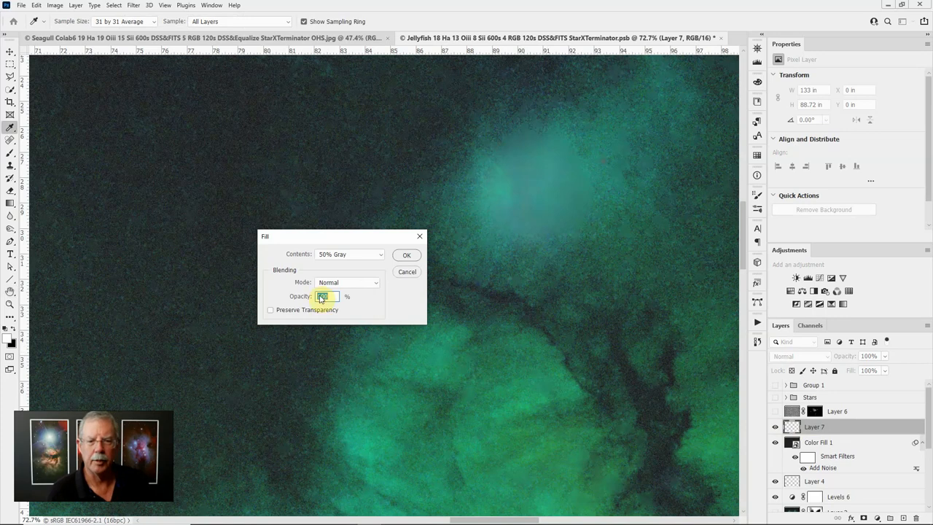
{"action": "left_click", "coordinate": [377, 254]}
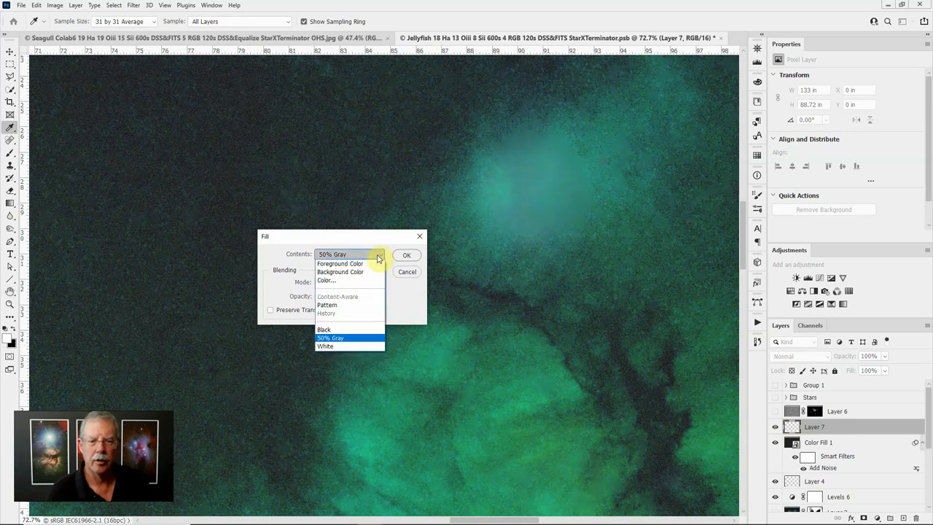
{"action": "mouse_move", "coordinate": [341, 338]}
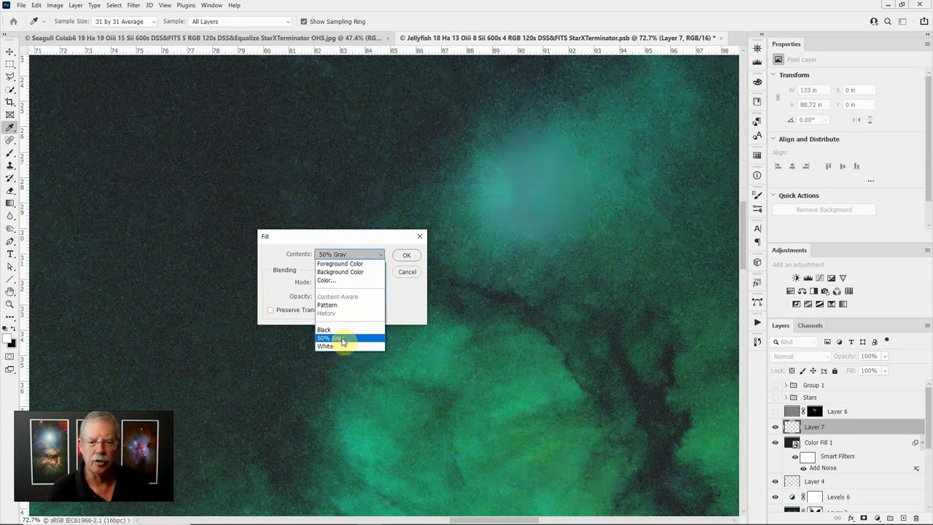
{"action": "mouse_move", "coordinate": [343, 322]}
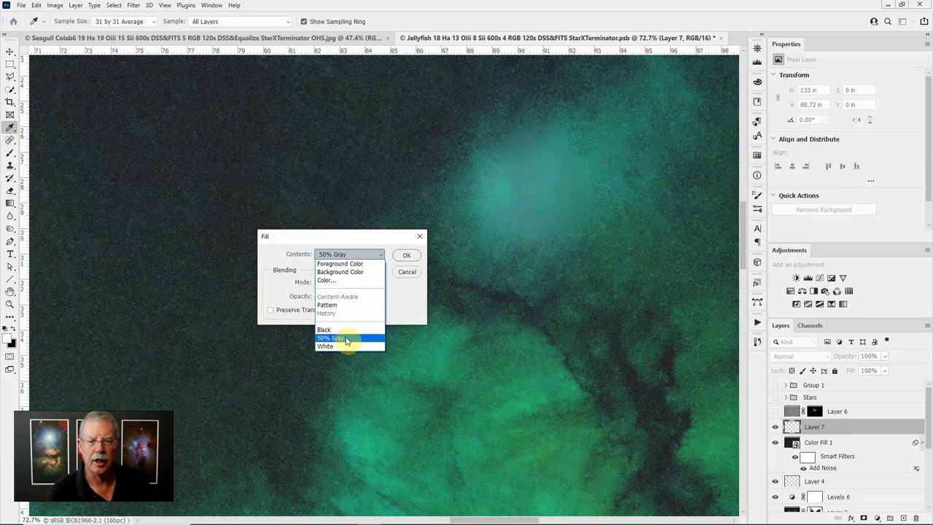
{"action": "left_click", "coordinate": [332, 338]}
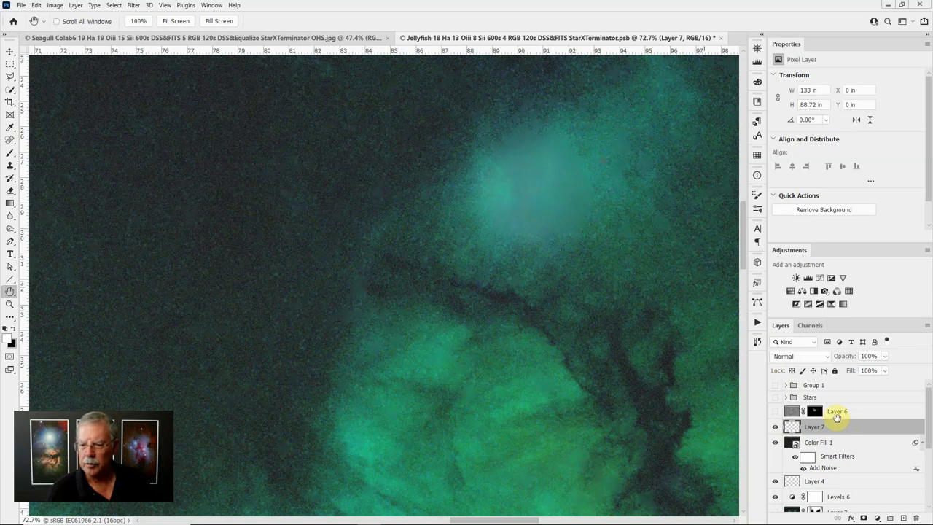
Step: Set the gray layer to Soft Light and toggle its visibility to confirm the nebula shows unchanged
{"action": "left_click", "coordinate": [825, 427]}
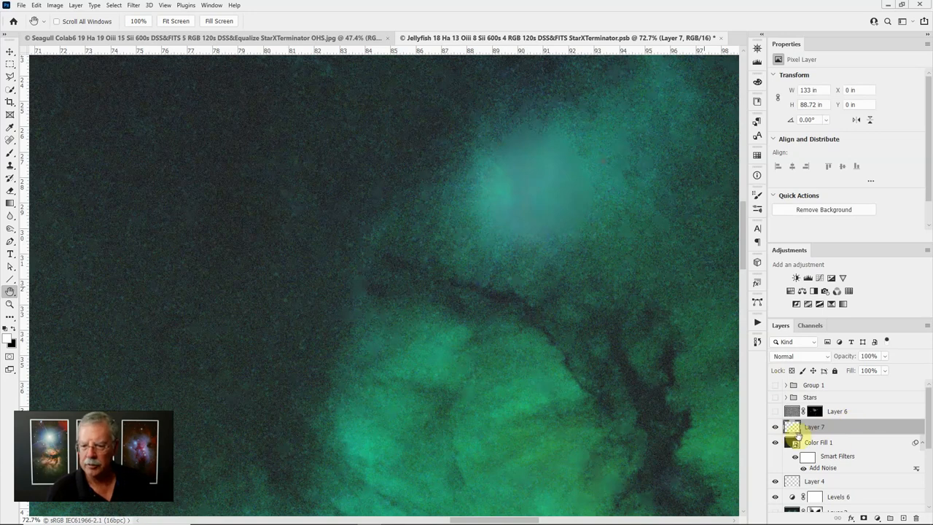
{"action": "left_click", "coordinate": [775, 426]}
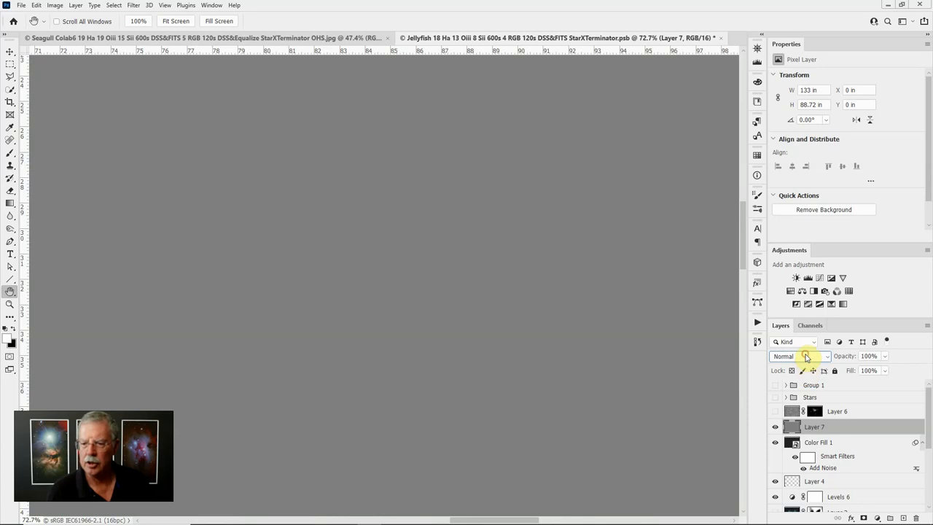
{"action": "left_click", "coordinate": [799, 355]}
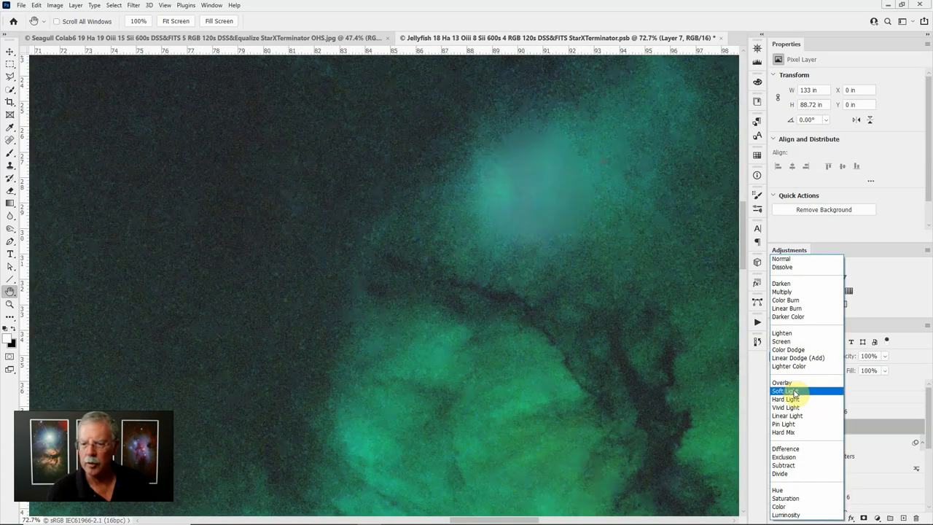
{"action": "left_click", "coordinate": [784, 391]}
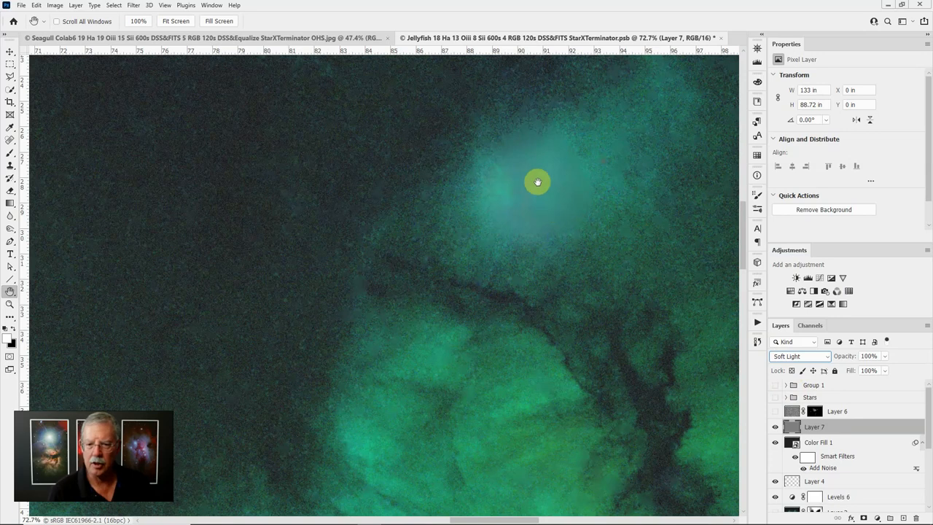
{"action": "mouse_move", "coordinate": [585, 166]}
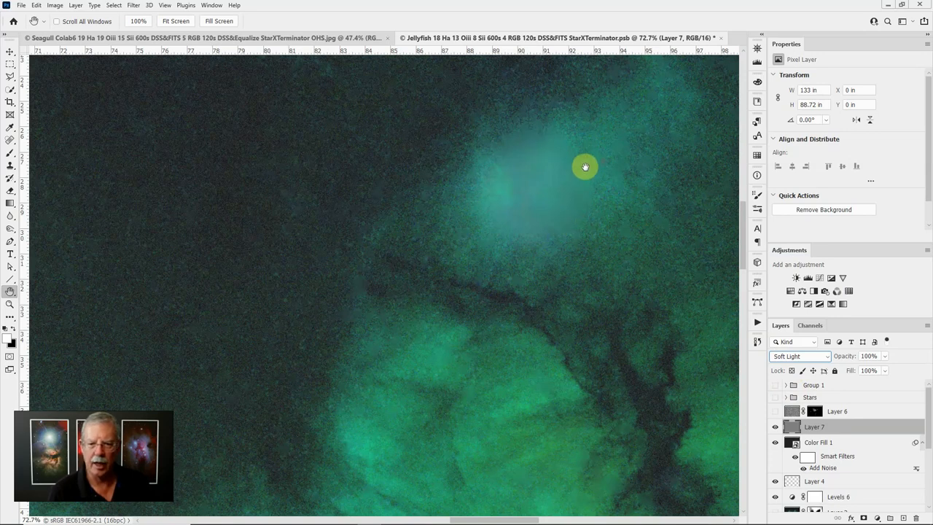
{"action": "left_click", "coordinate": [776, 412]}
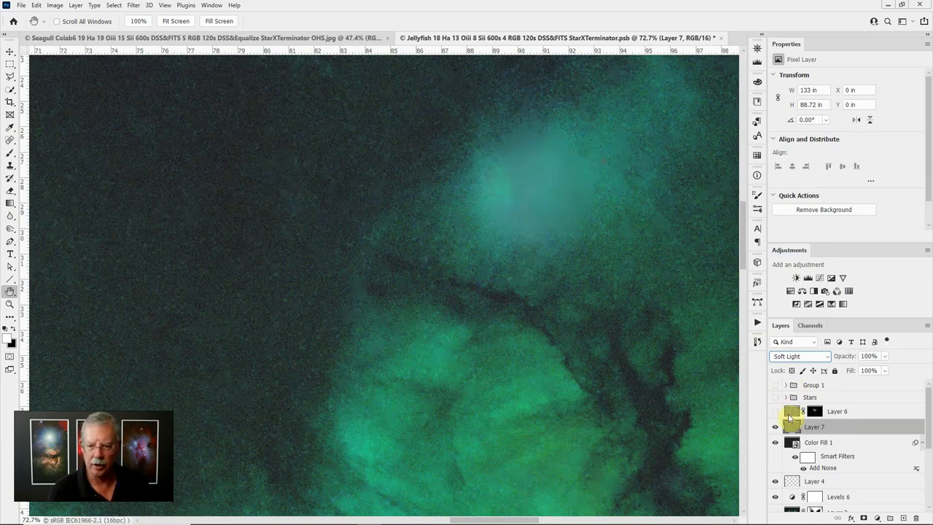
{"action": "left_click", "coordinate": [776, 425]}
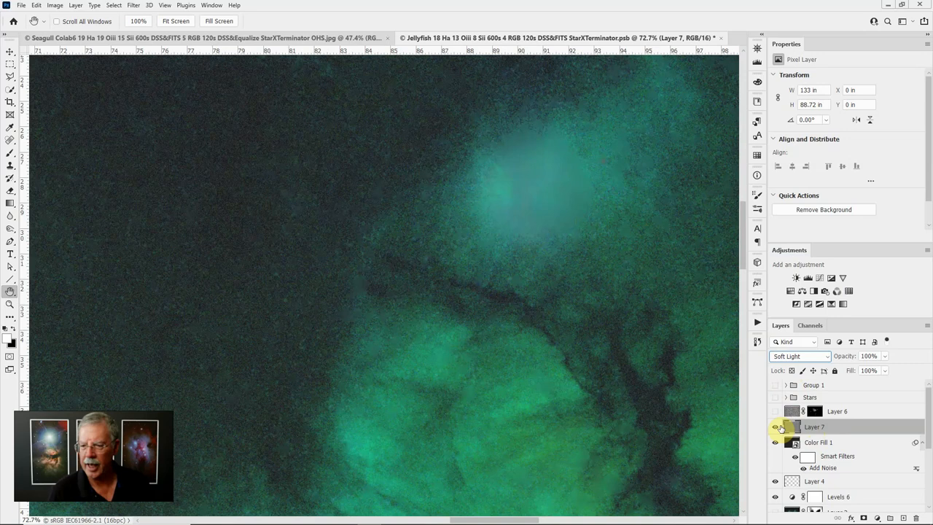
{"action": "left_click", "coordinate": [776, 425]}
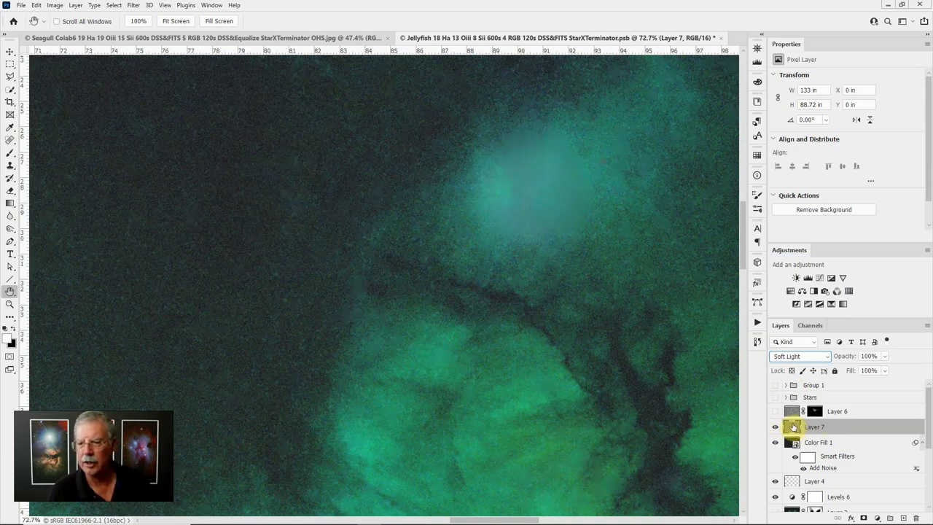
{"action": "left_click", "coordinate": [777, 427]}
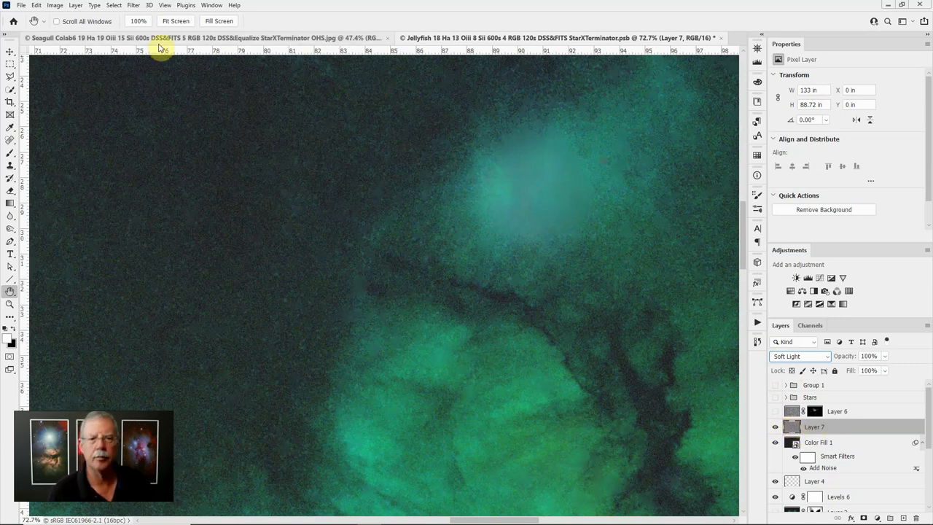
Step: Apply Add Noise to the gray layer with Gaussian monochromatic grain across the image
{"action": "left_click", "coordinate": [133, 6]}
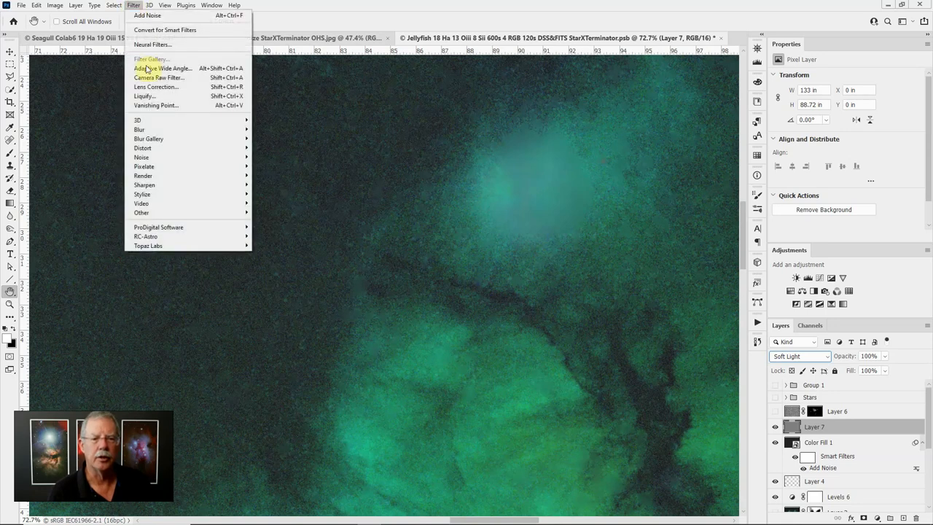
{"action": "mouse_move", "coordinate": [141, 157]}
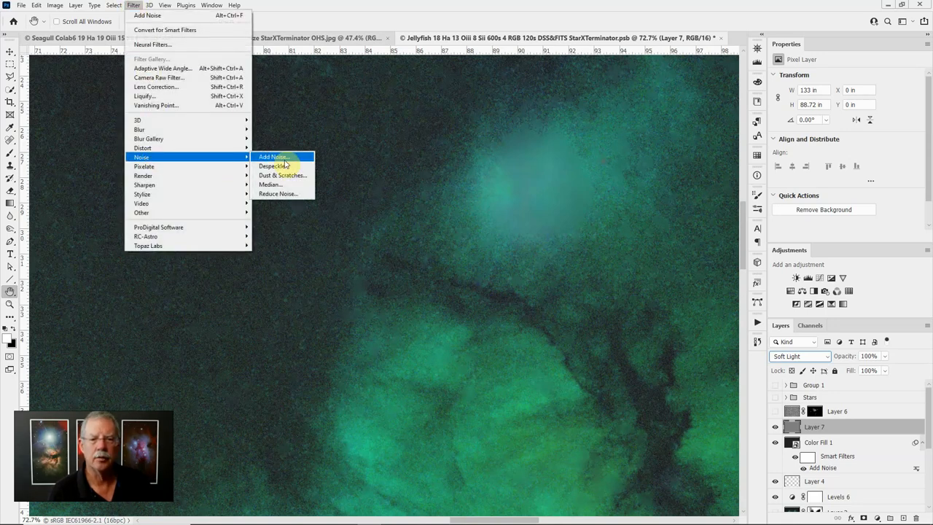
{"action": "left_click", "coordinate": [271, 157]}
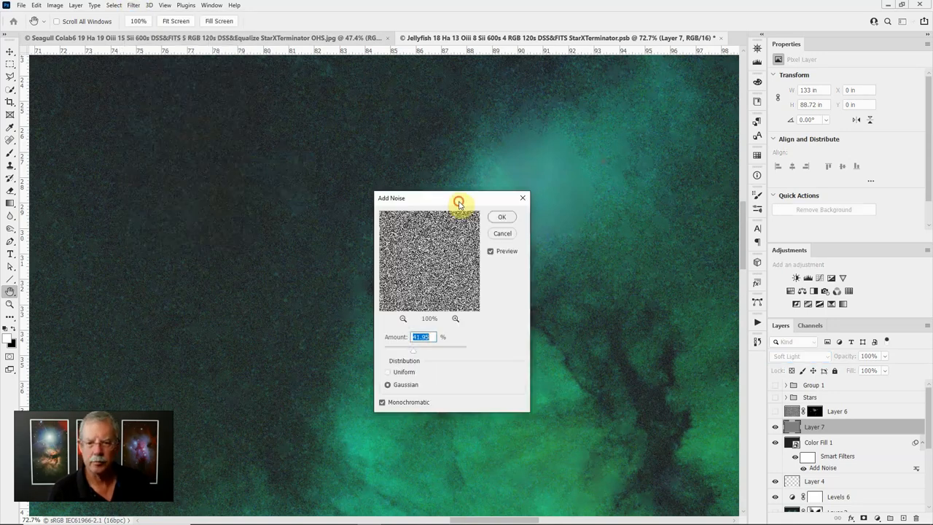
{"action": "left_click_drag", "start_coordinate": [459, 199], "coordinate": [365, 183]}
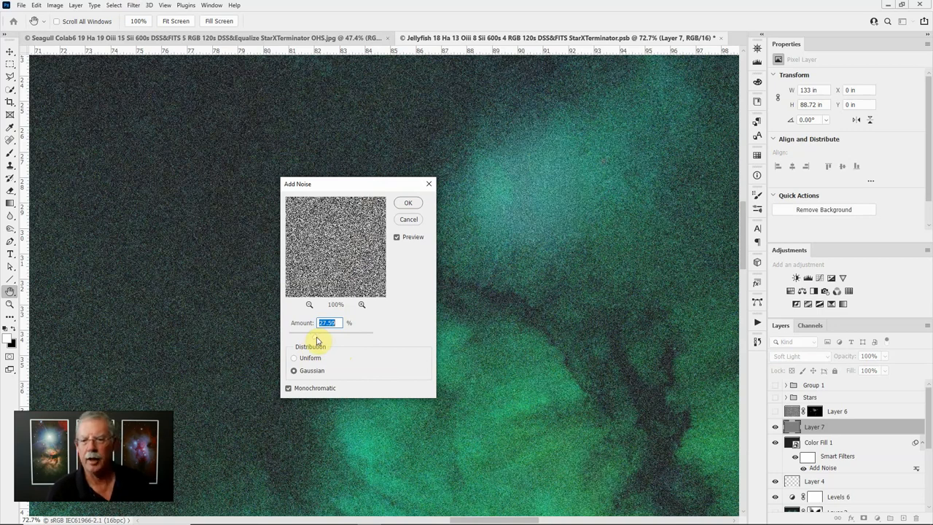
{"action": "mouse_move", "coordinate": [371, 320]}
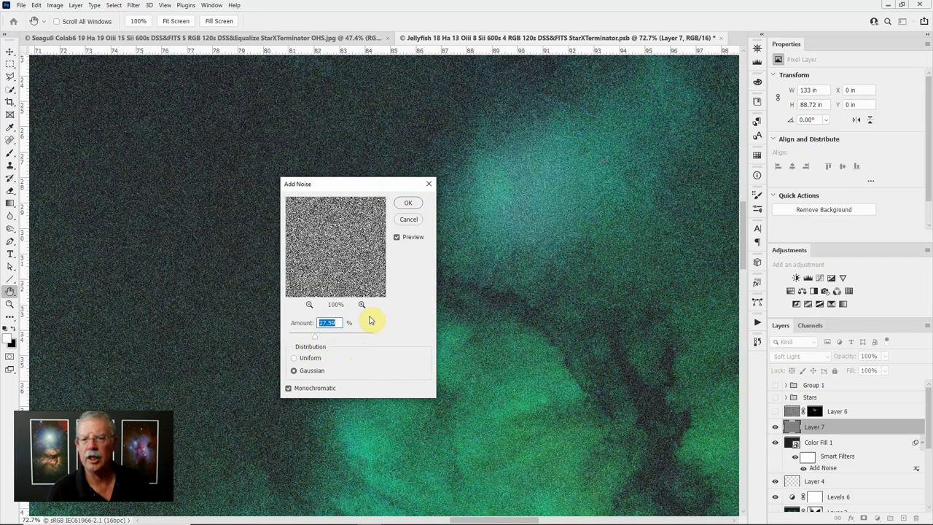
{"action": "mouse_move", "coordinate": [445, 266]}
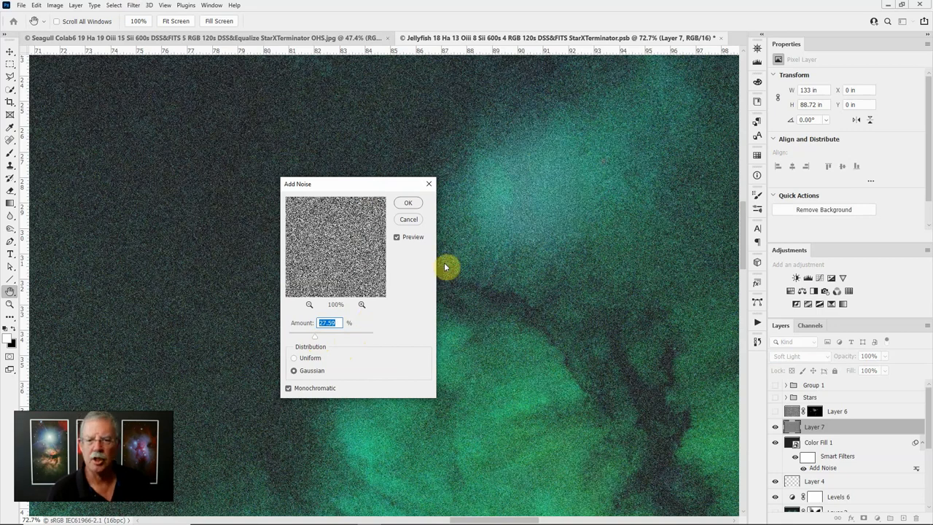
{"action": "left_click", "coordinate": [408, 202]}
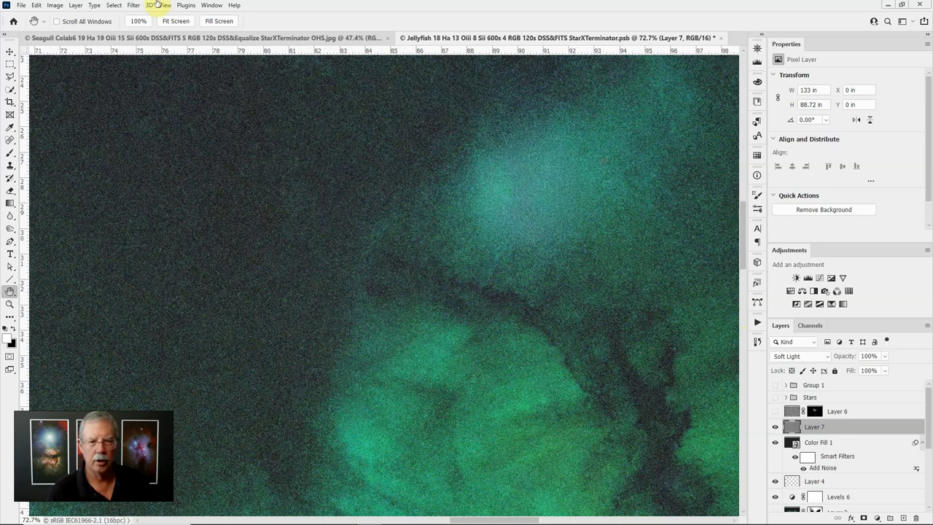
Step: Give the noise layer a Hide All mask and brush white over the bright smudge upper right
{"action": "left_click", "coordinate": [76, 6]}
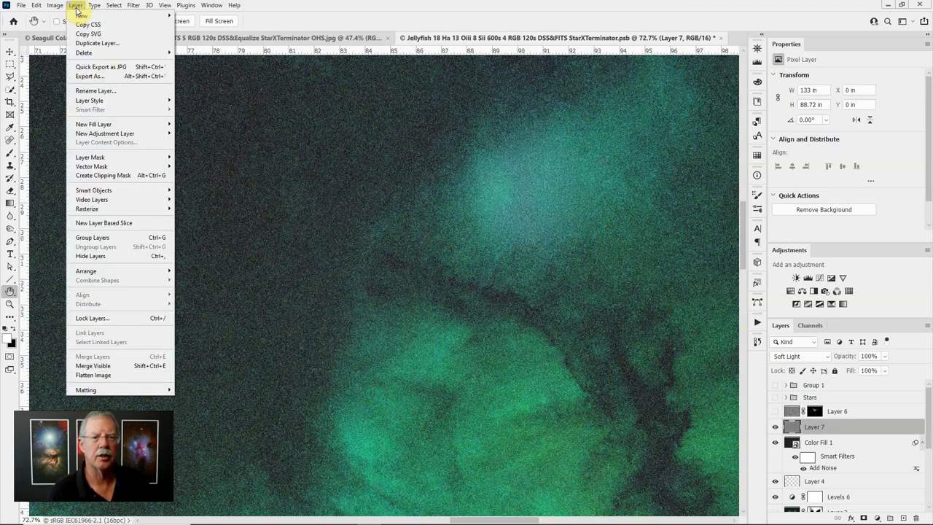
{"action": "mouse_move", "coordinate": [90, 157]}
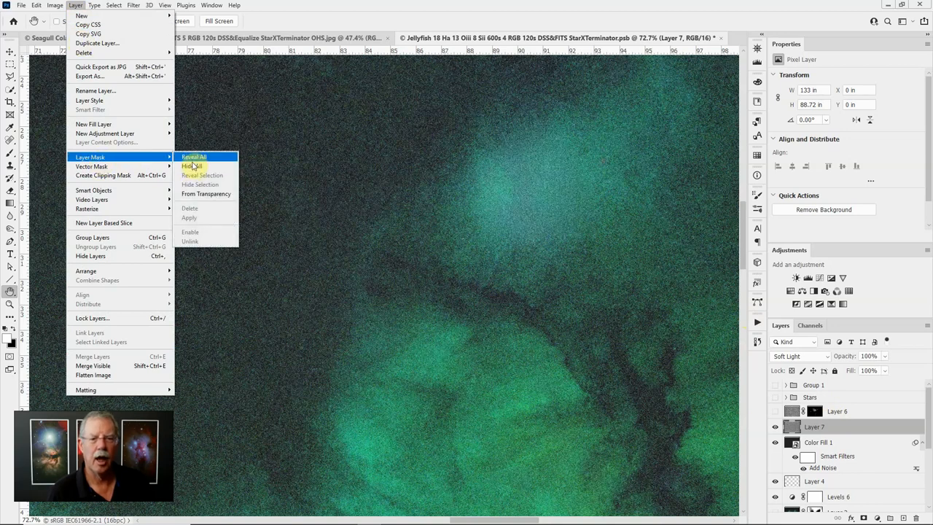
{"action": "left_click", "coordinate": [191, 166]}
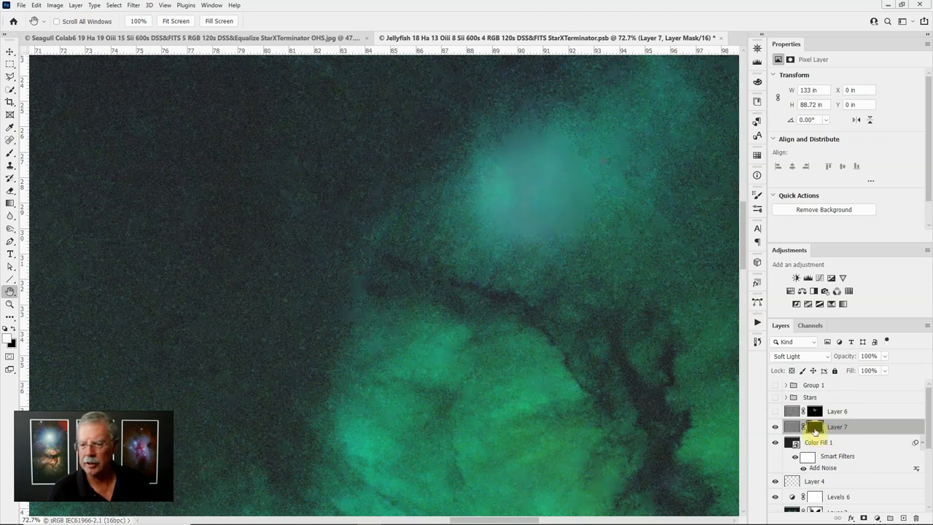
{"action": "left_click", "coordinate": [804, 425]}
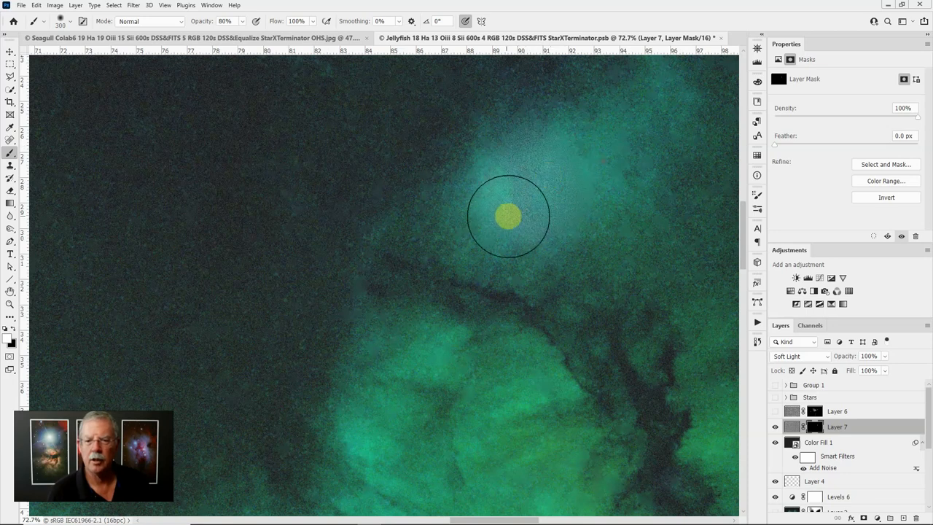
{"action": "left_click_drag", "start_coordinate": [508, 216], "coordinate": [503, 183]}
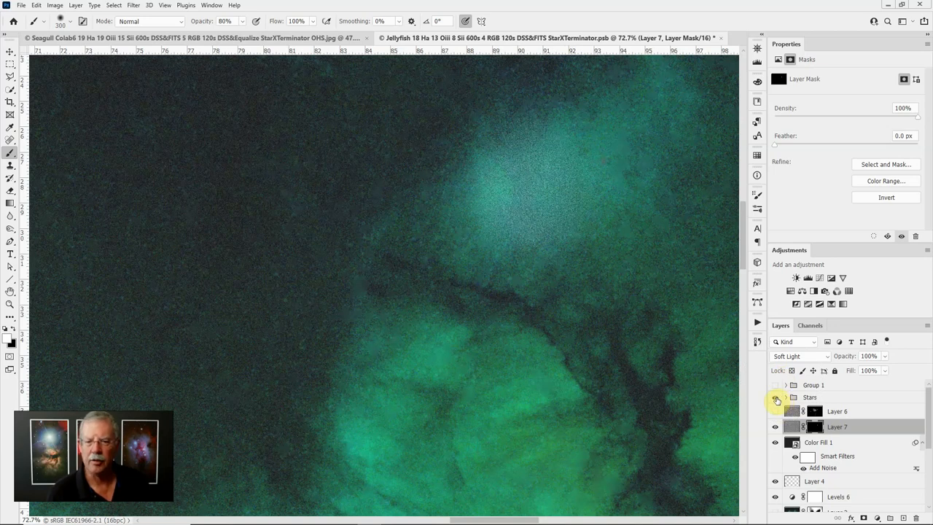
Step: Show the Stars layer again and brush grain over smudges at the red cluster, lower right and upper left
{"action": "left_click", "coordinate": [776, 398]}
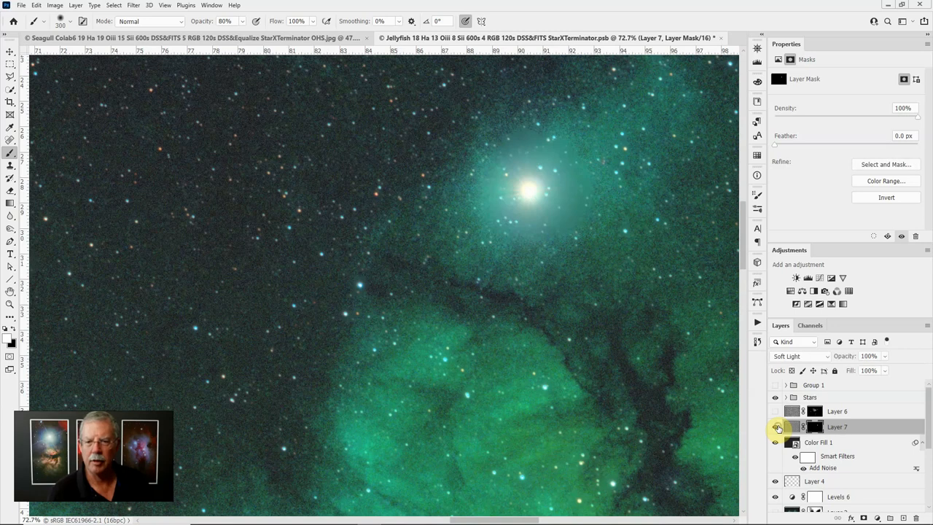
{"action": "left_click", "coordinate": [531, 224]}
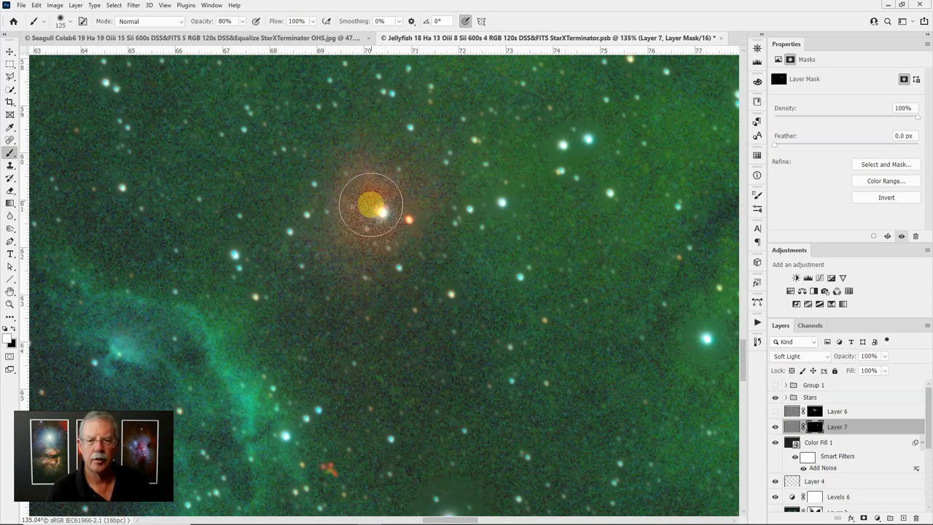
{"action": "left_click_drag", "start_coordinate": [371, 204], "coordinate": [554, 306]}
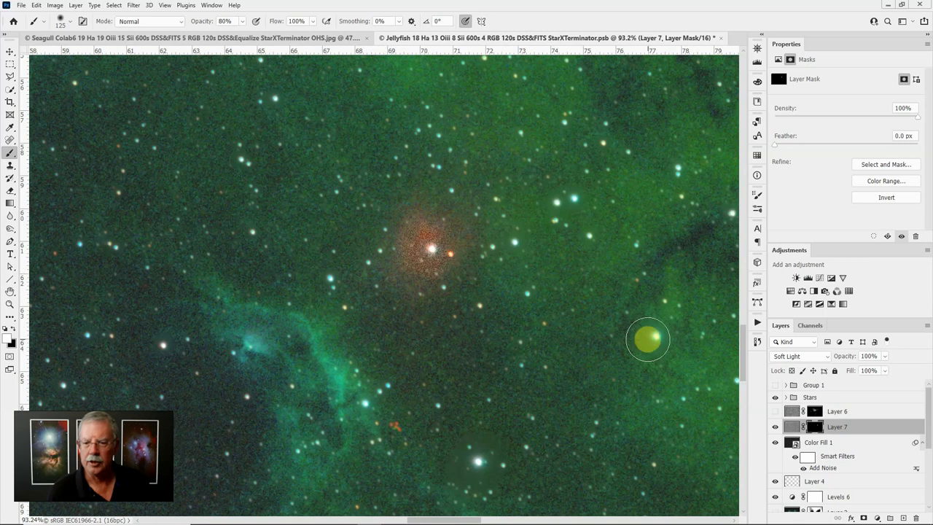
{"action": "left_click_drag", "start_coordinate": [647, 341], "coordinate": [543, 337]}
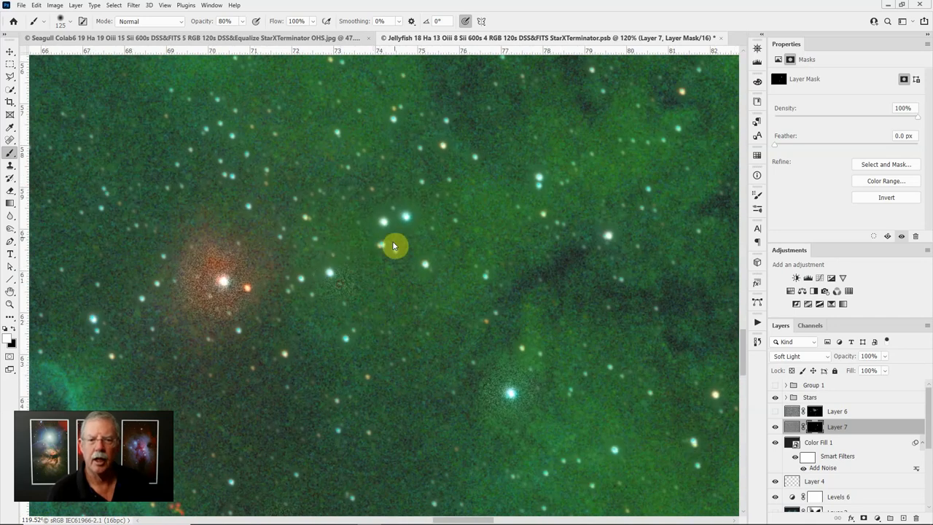
{"action": "mouse_move", "coordinate": [618, 450]}
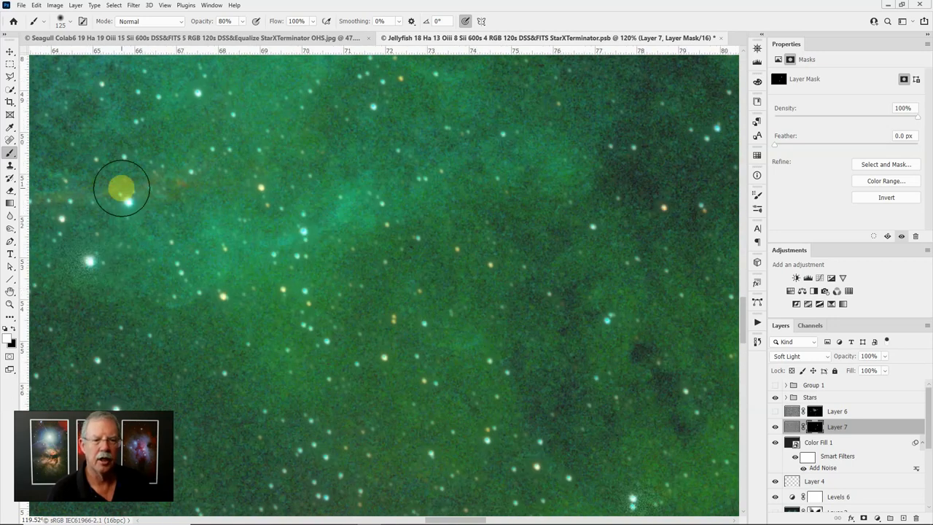
{"action": "left_click_drag", "start_coordinate": [123, 189], "coordinate": [625, 359]}
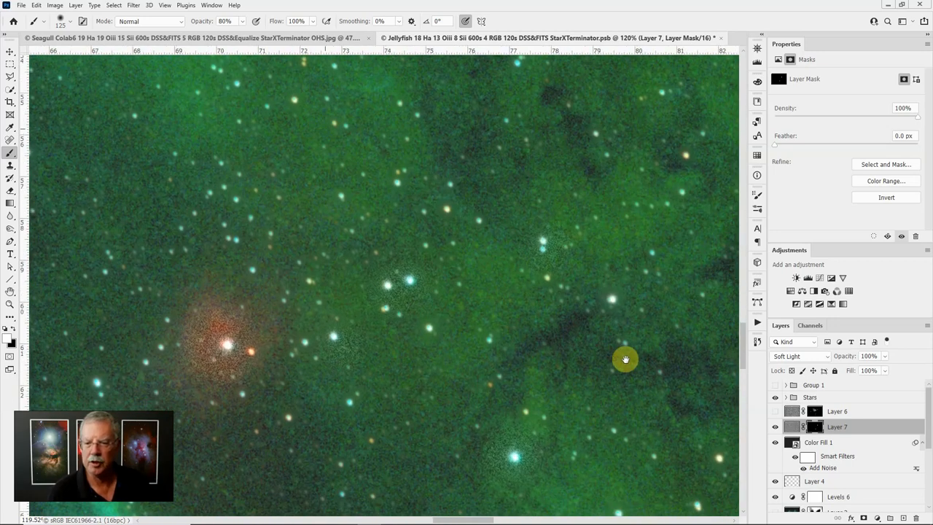